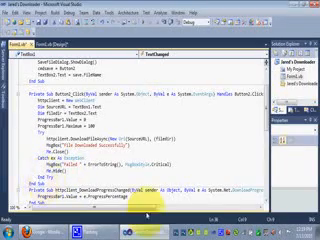
{"action": "scroll", "scroll_direction": "down", "scroll_amount": 3}
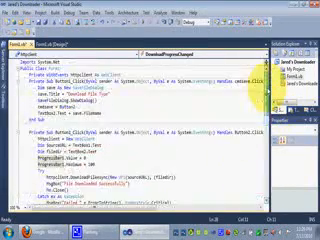
{"action": "scroll", "scroll_direction": "down", "scroll_amount": 3}
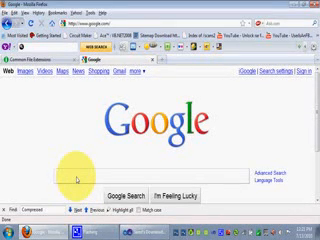
{"action": "type", "text": "d"}
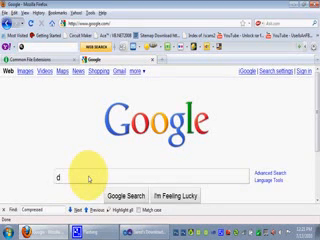
{"action": "type", "text": "ow"}
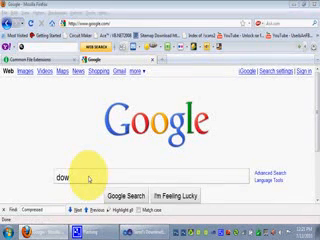